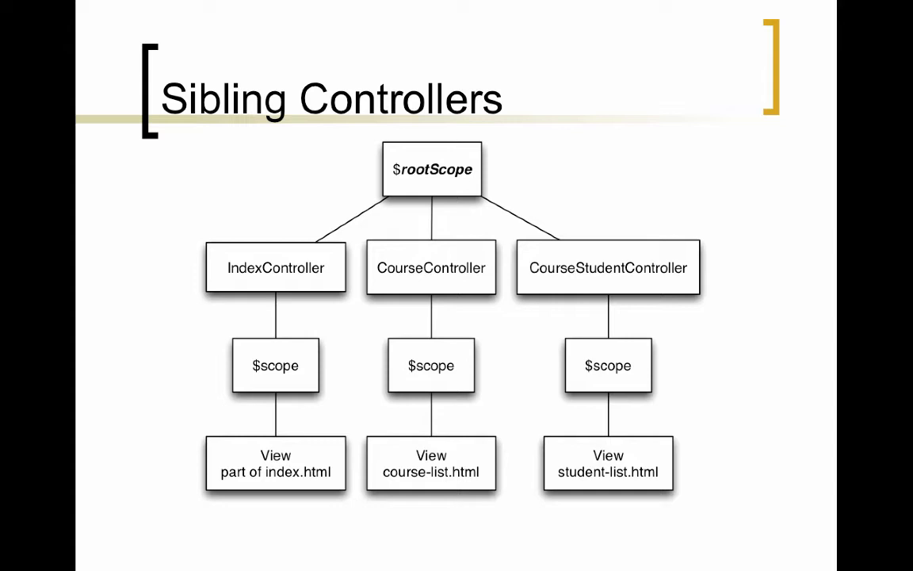
# Advance to the service.js slide showing the applicationData broadcasting service code
pyautogui.press('Right')
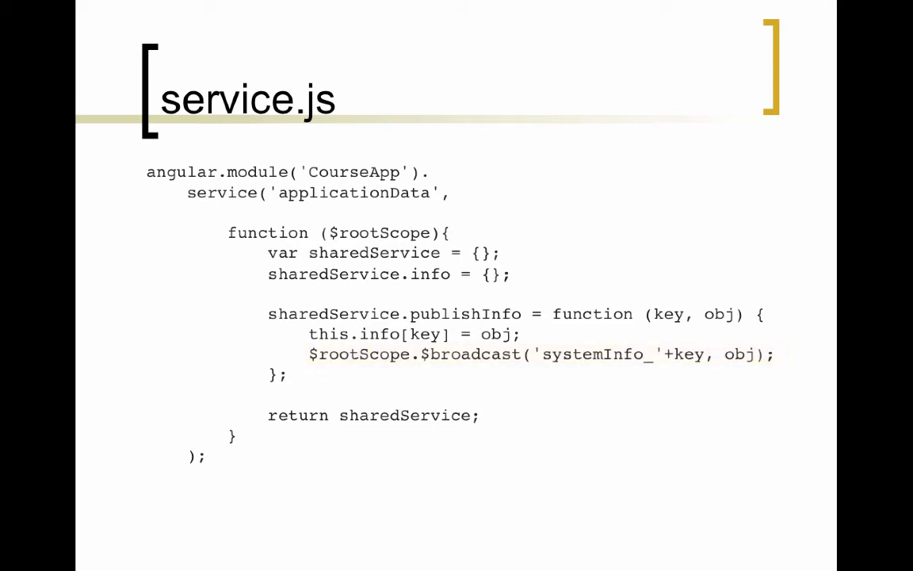
# Advance through the 'controllers.js: 1' slide where IndexController listens for the systemInfo_course broadcast
pyautogui.doubleClick(374, 416)
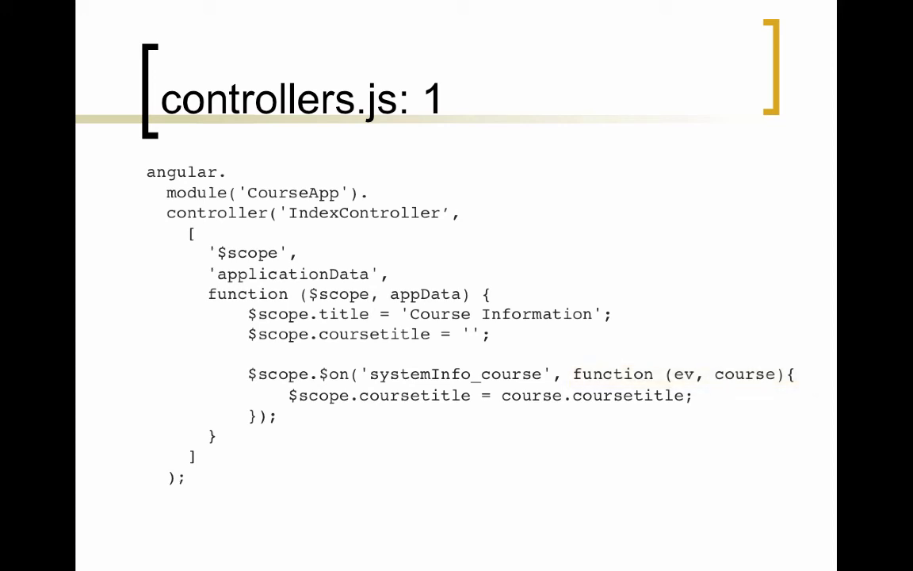
pyautogui.doubleClick(749, 374)
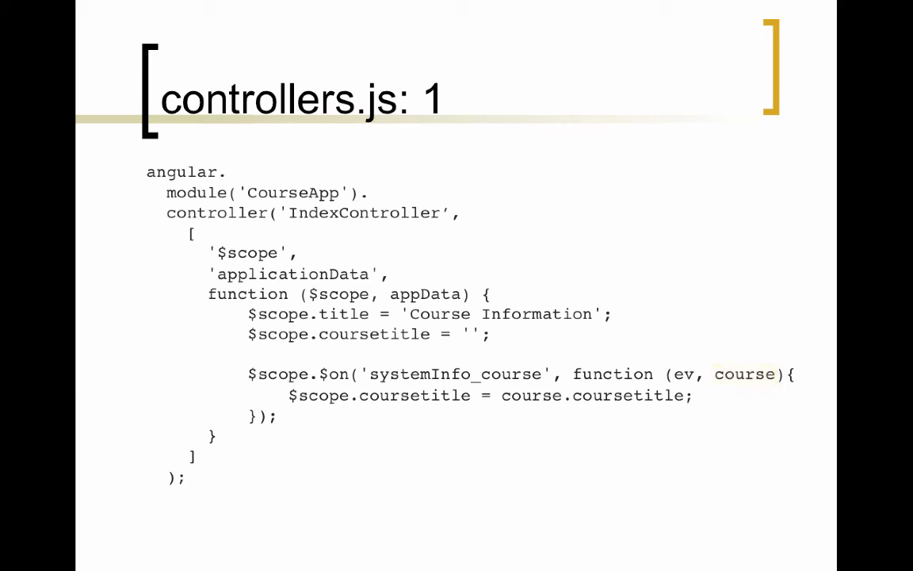
pyautogui.doubleClick(491, 395)
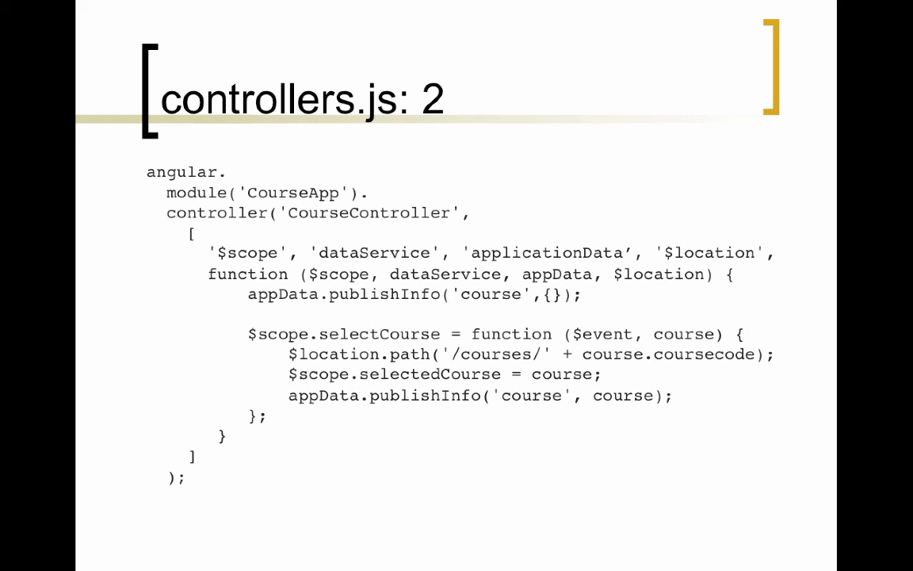
# Advance to 'controllers.js: 2' and highlight the appData.publishInfo('course', {}) line
pyautogui.doubleClick(412, 295)
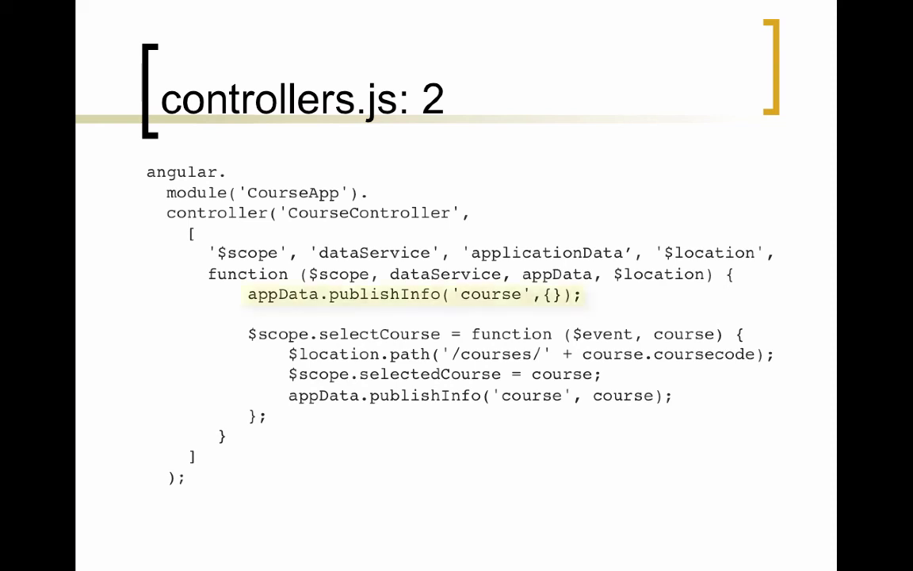